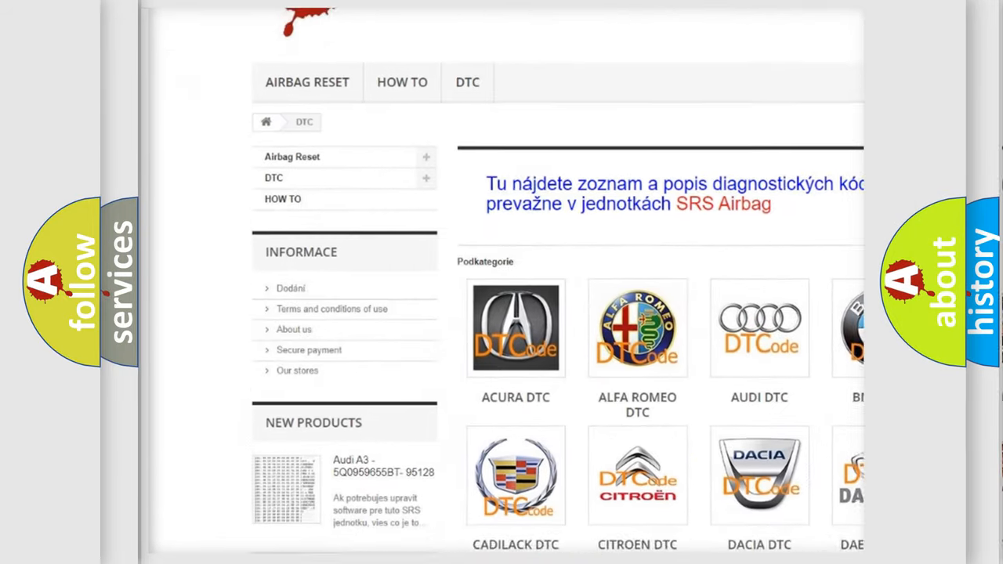
scroll(down, 3)
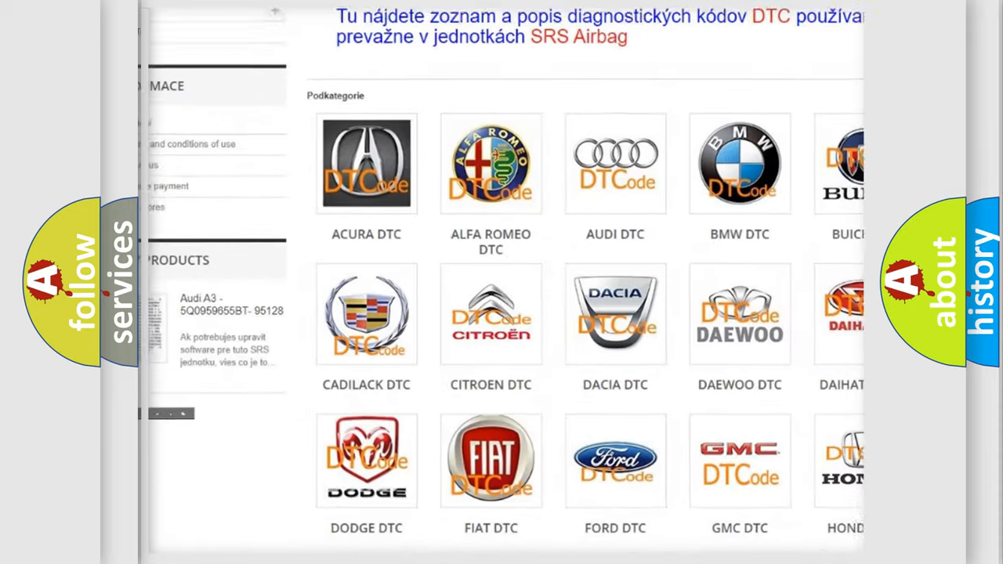
scroll(down, 3)
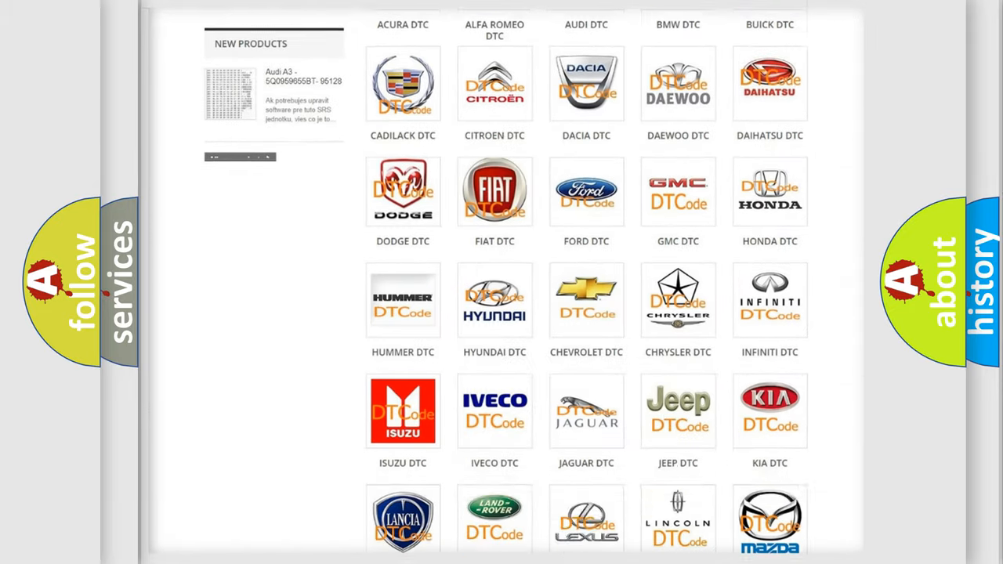
scroll(down, 3)
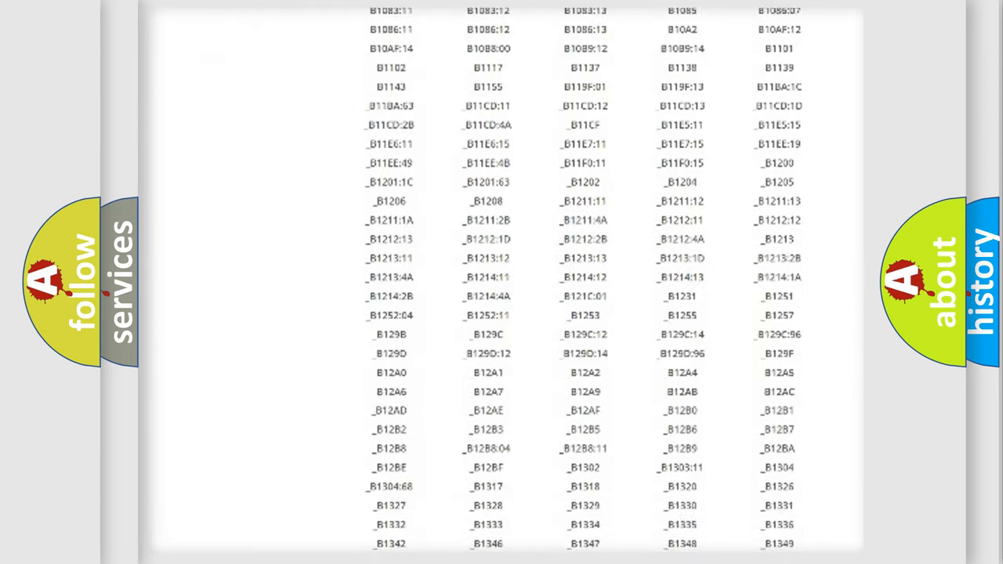
scroll(down, 3)
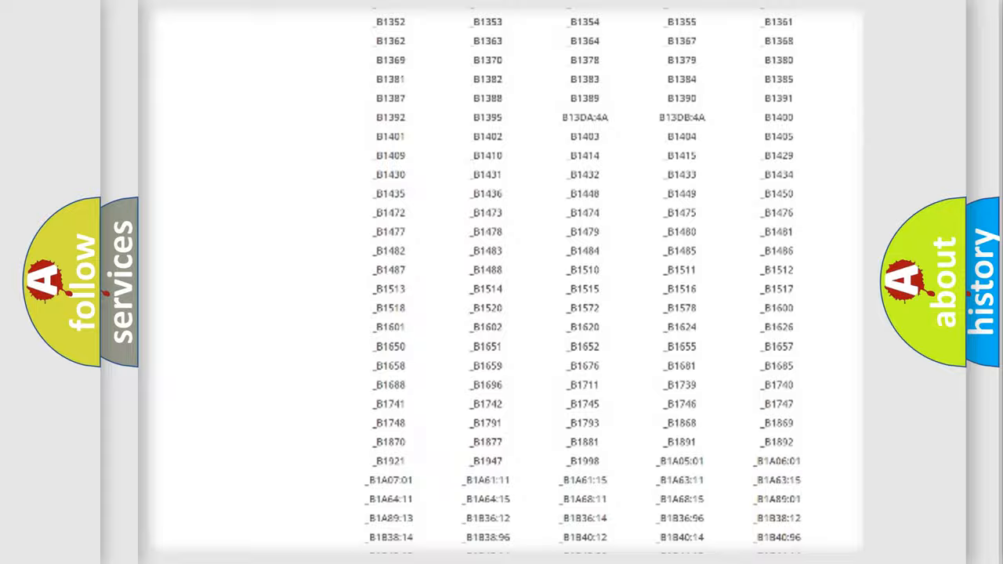